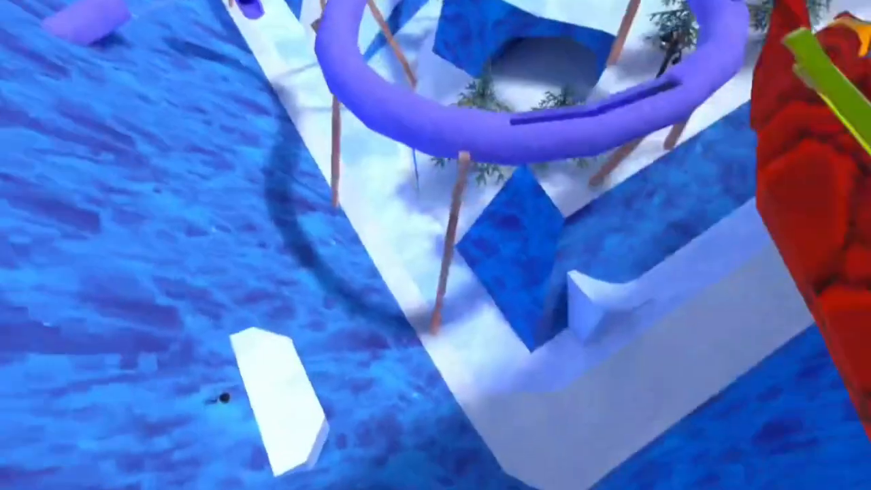
pyautogui.moveTo(436, 245)
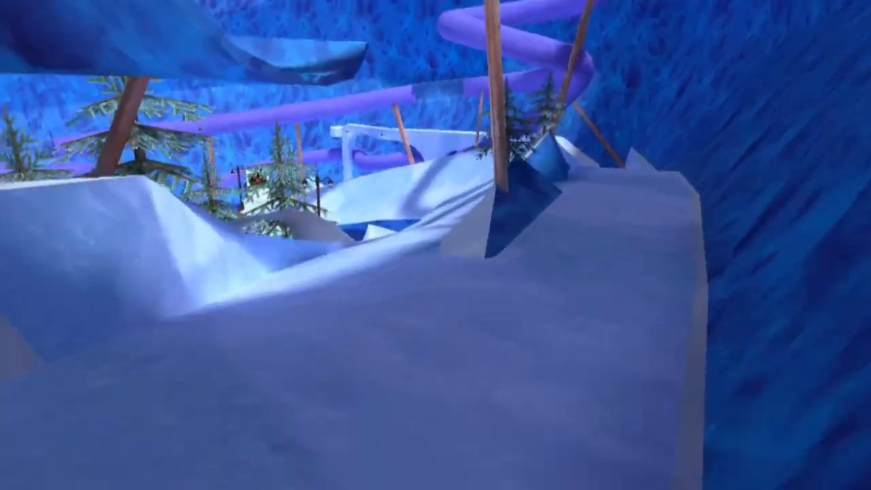